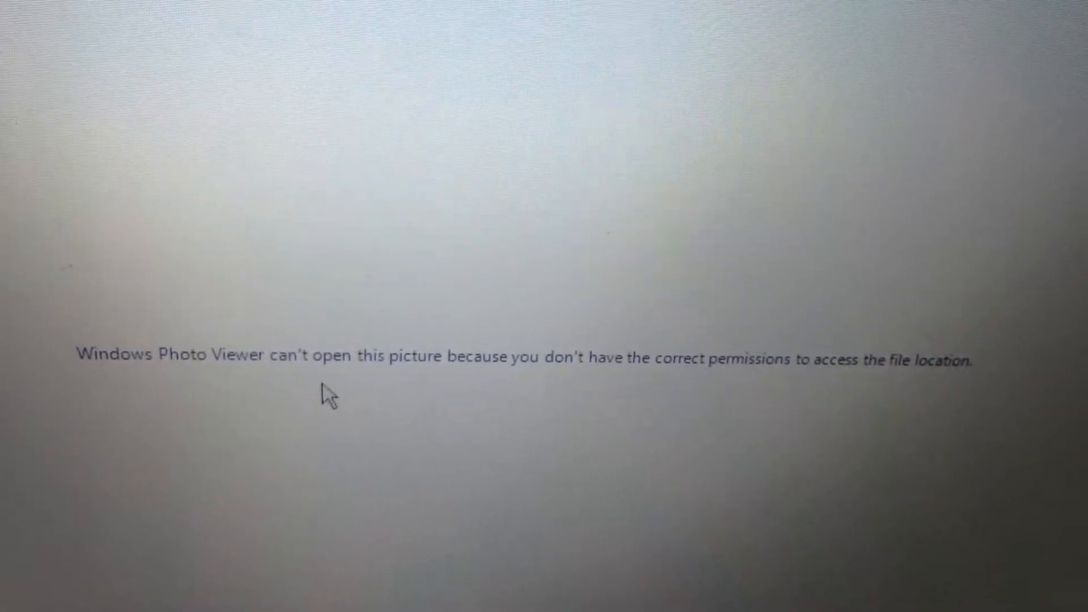
mouse_move(149, 399)
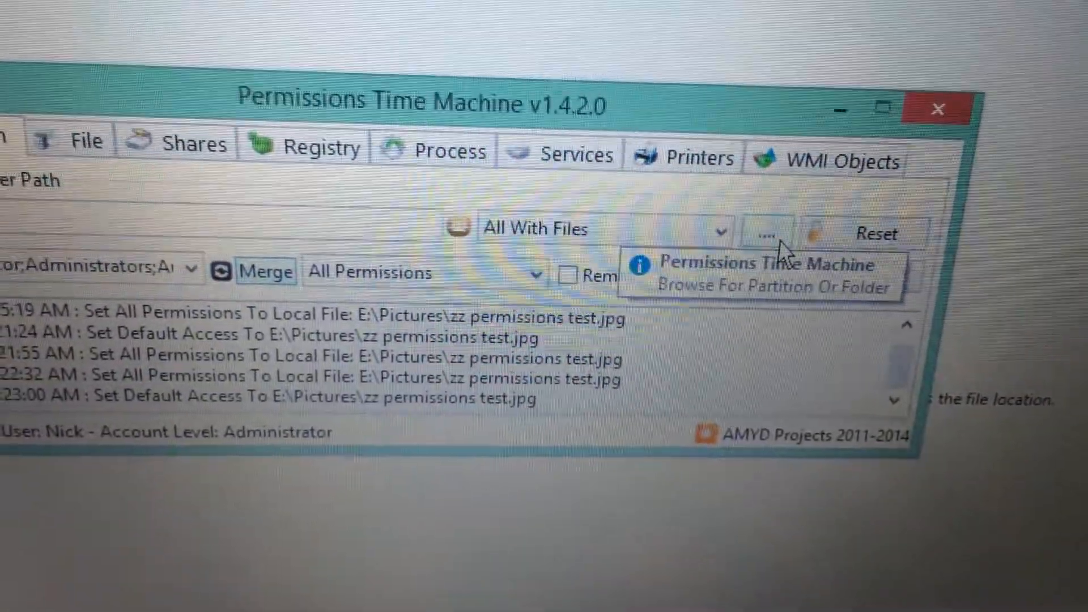
Step: Select the Pictures folder on My Book (E:) as the Partition/Folder Path
left_click(765, 231)
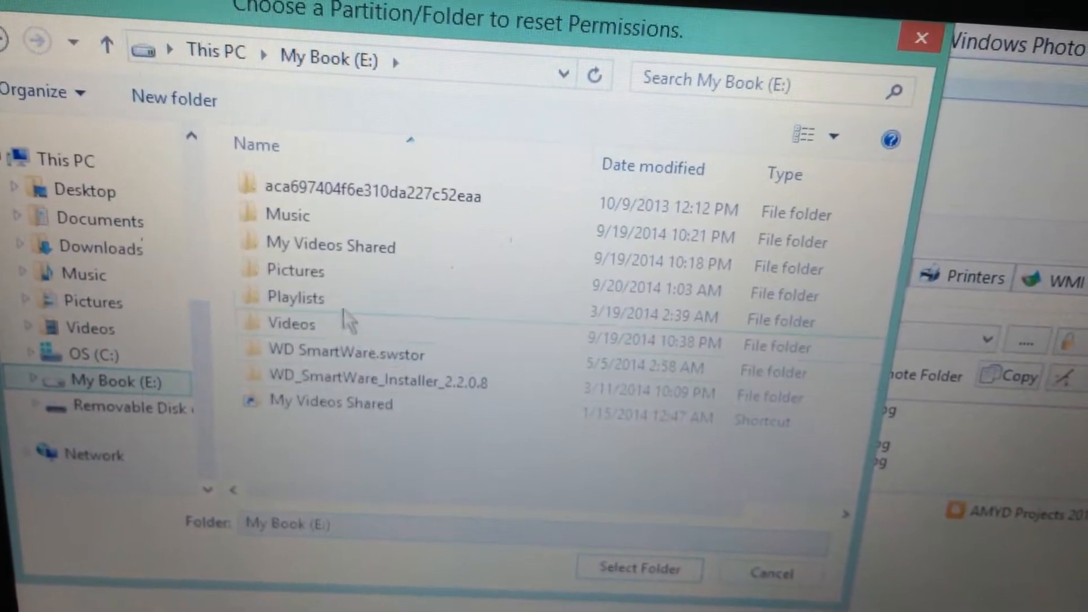
left_click(294, 269)
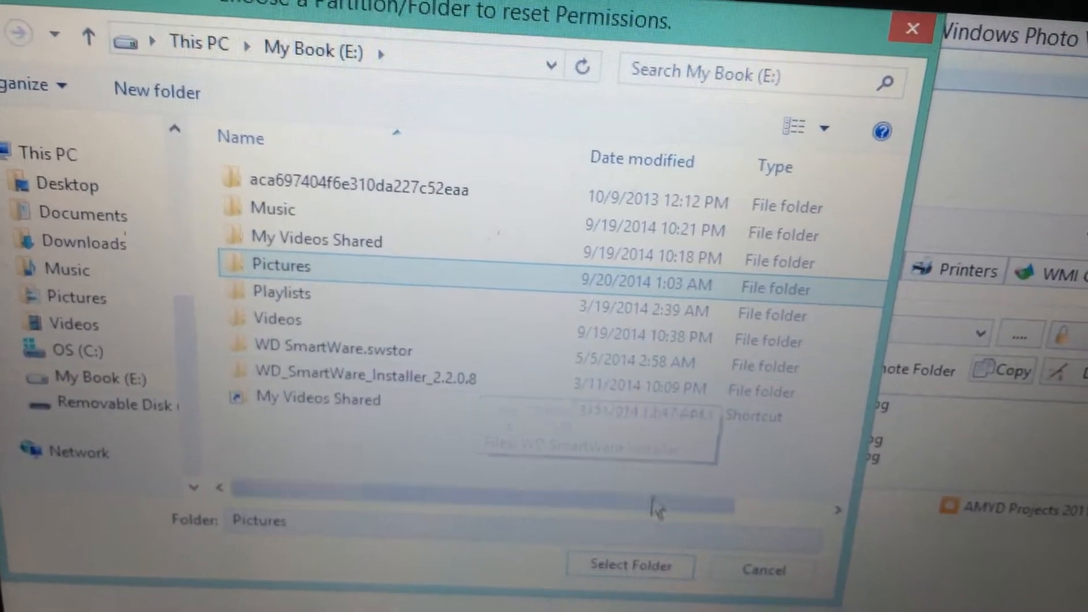
left_click(629, 566)
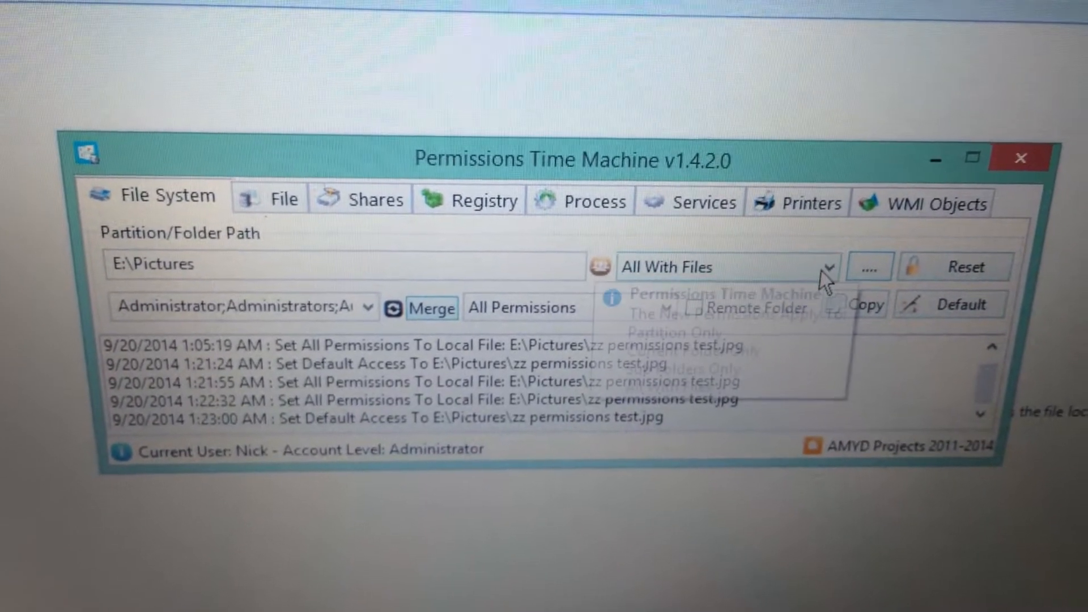
Step: Set the reset scope to All With Files so every subfolder and file is covered
left_click(829, 266)
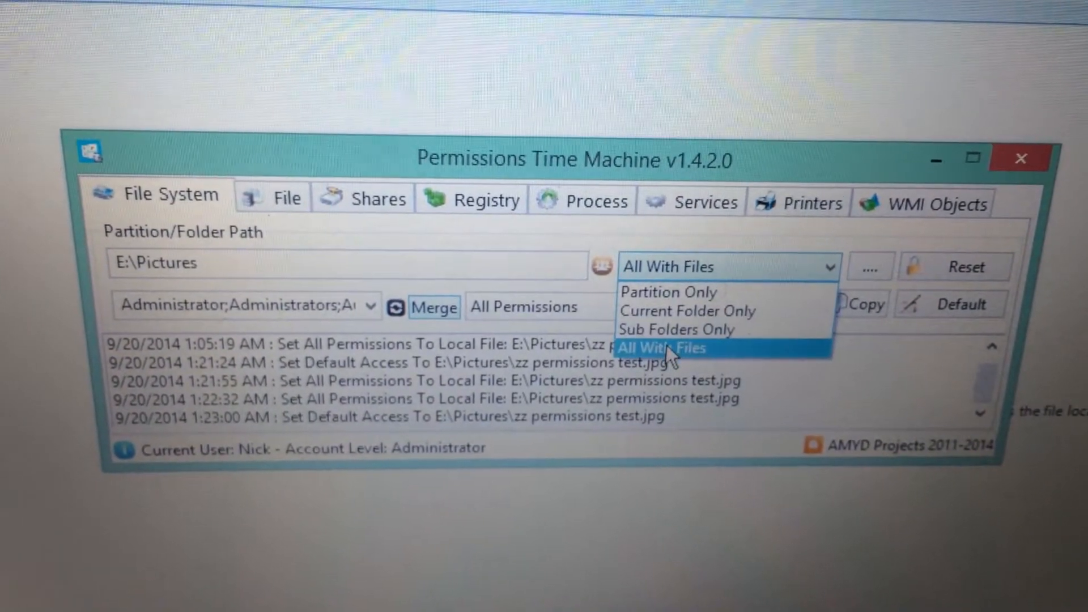
left_click(661, 347)
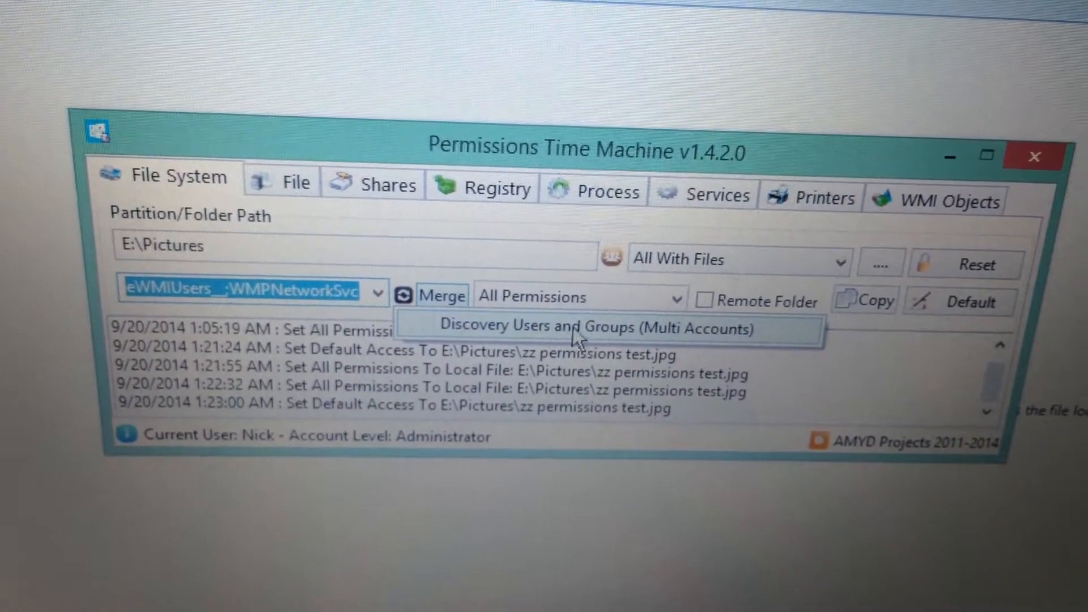
left_click(592, 326)
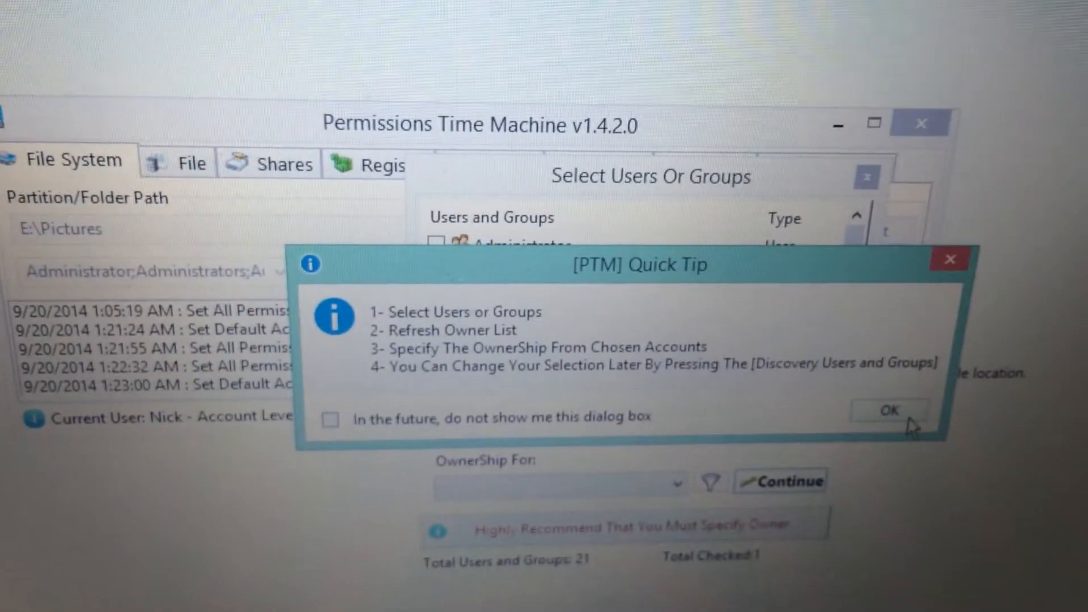
Step: Dismiss the quick tip and check Select All [Users-Groups] so all 21 accounts are ticked
left_click(888, 410)
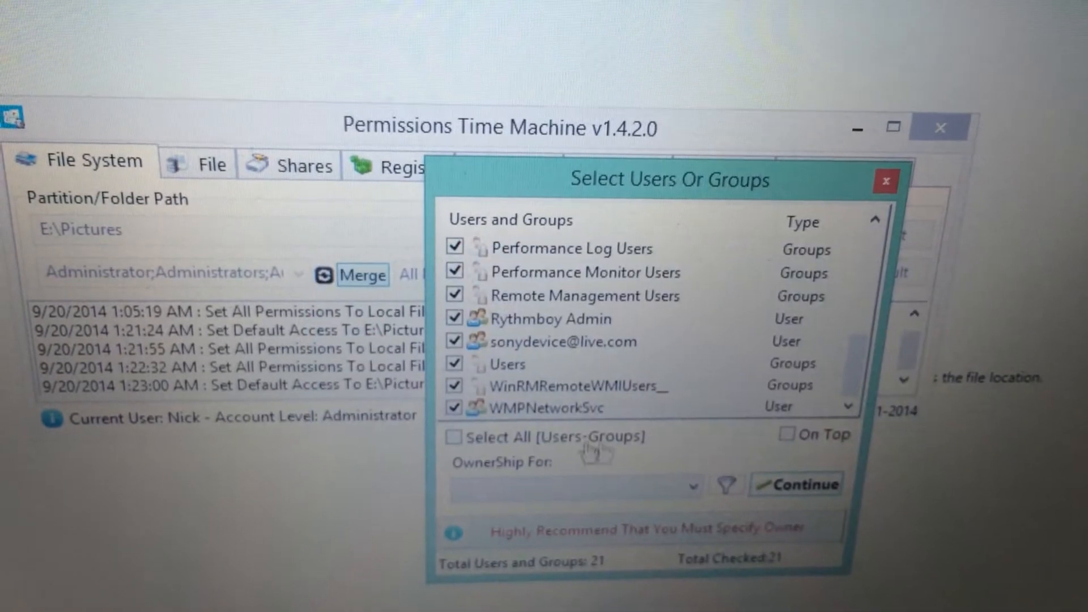
left_click(454, 435)
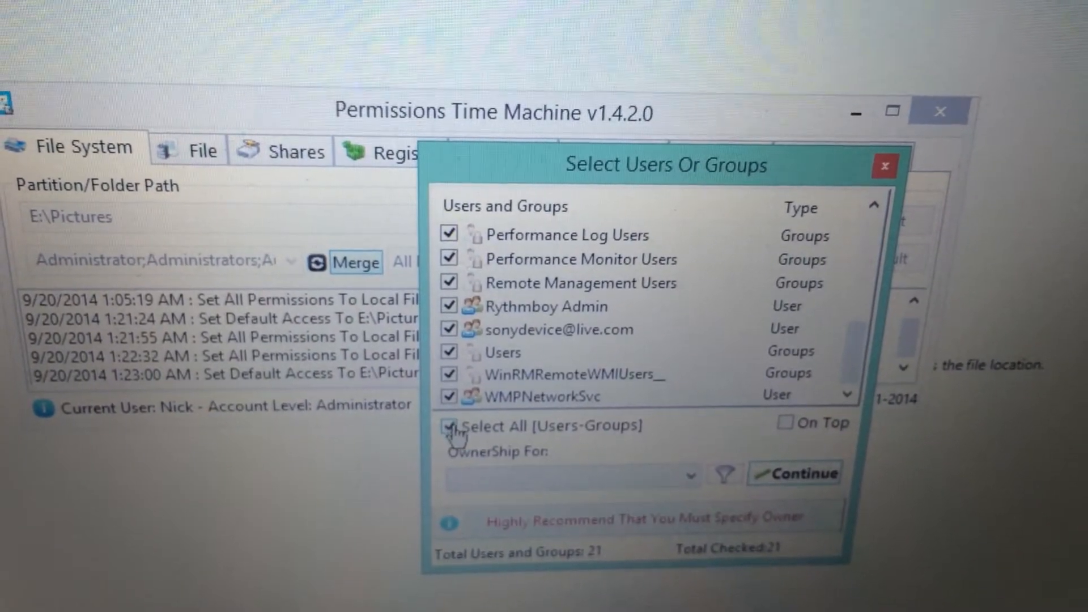
left_click(451, 426)
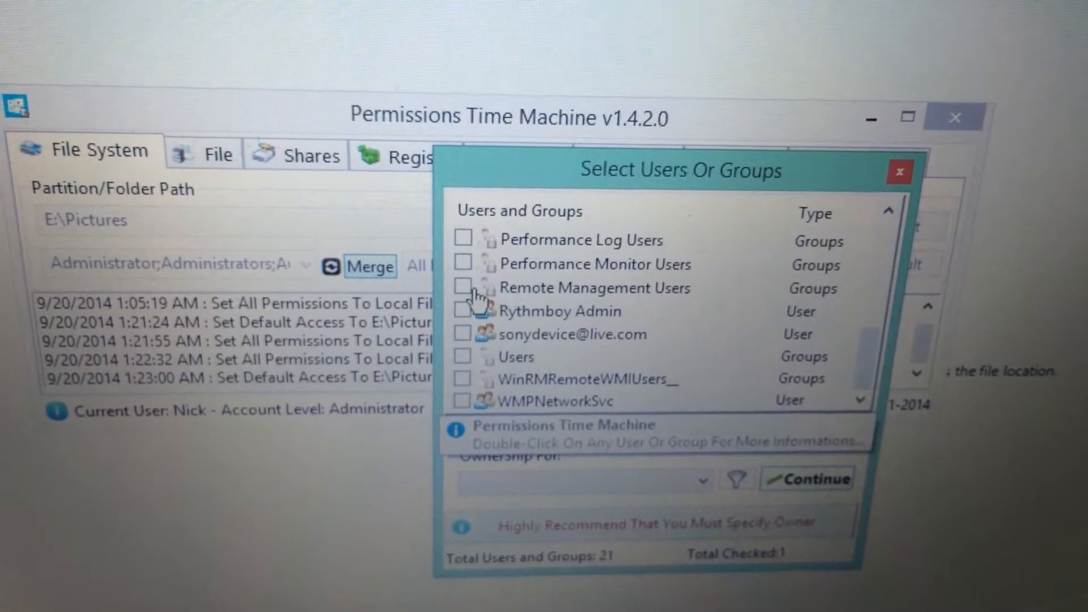
left_click(467, 432)
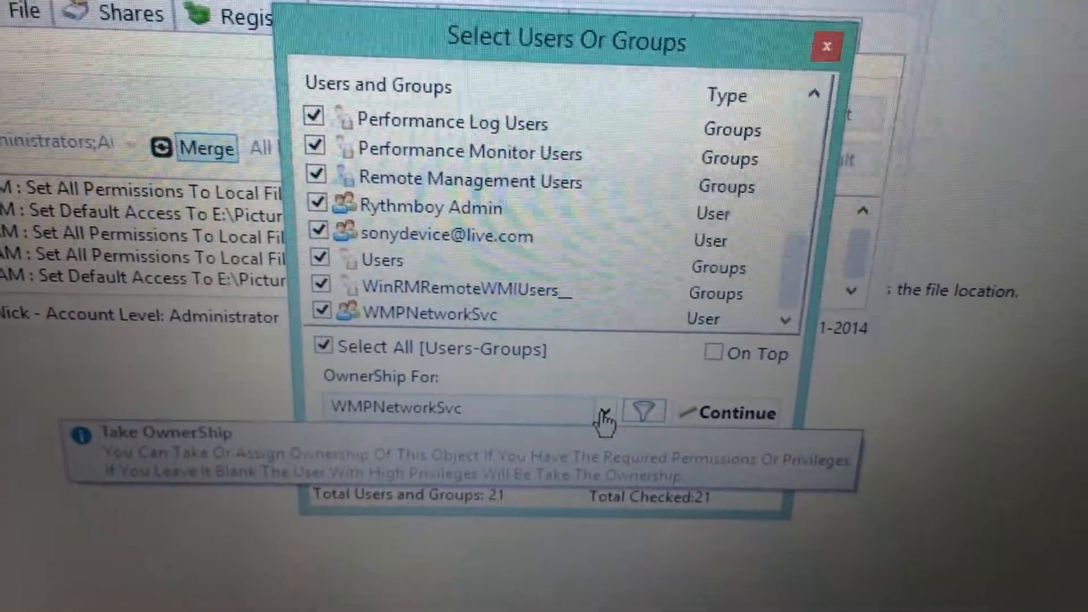
Step: Set OwnerShip For to Users, continue with the chosen accounts, and list the permission types
left_click(603, 408)
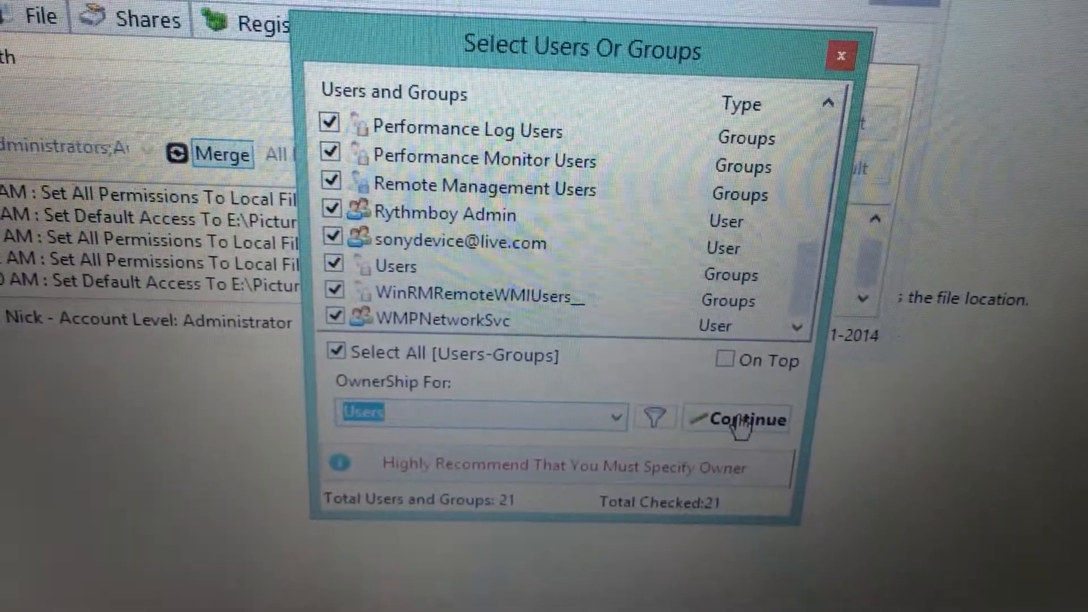
left_click(738, 419)
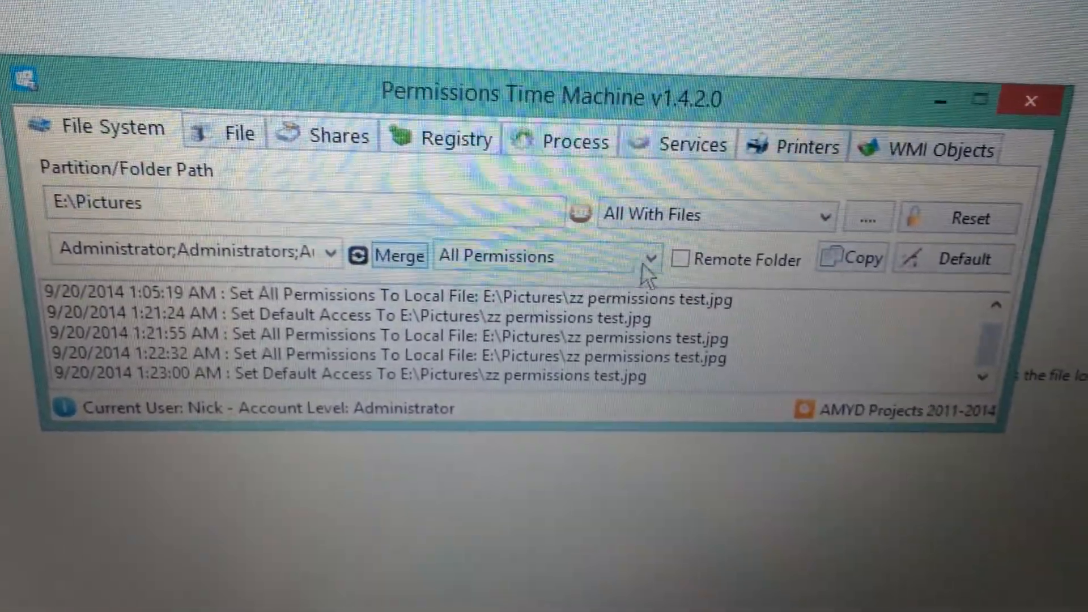
left_click(648, 255)
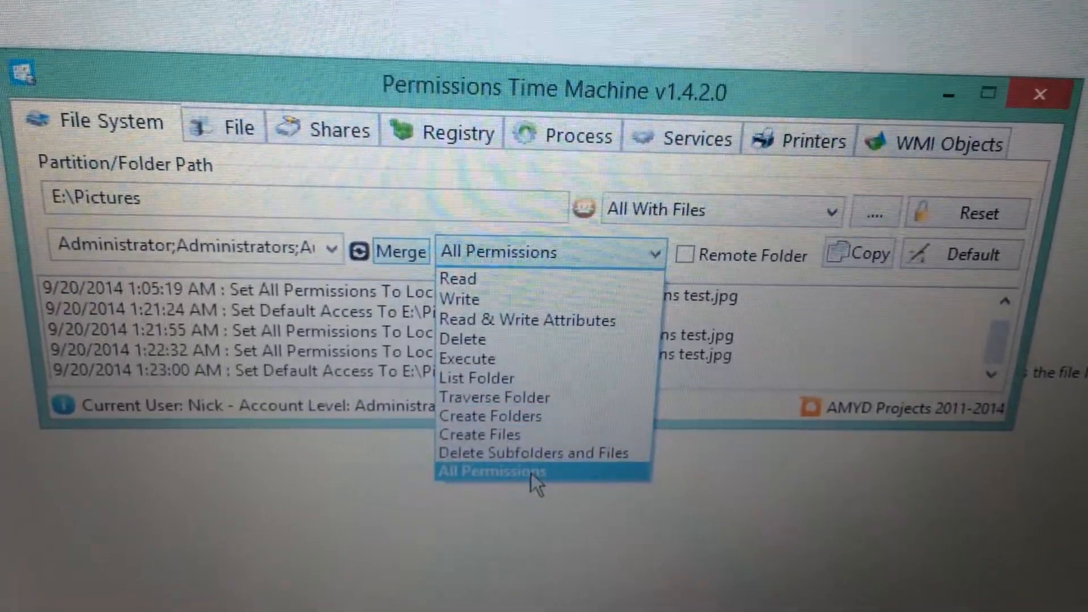